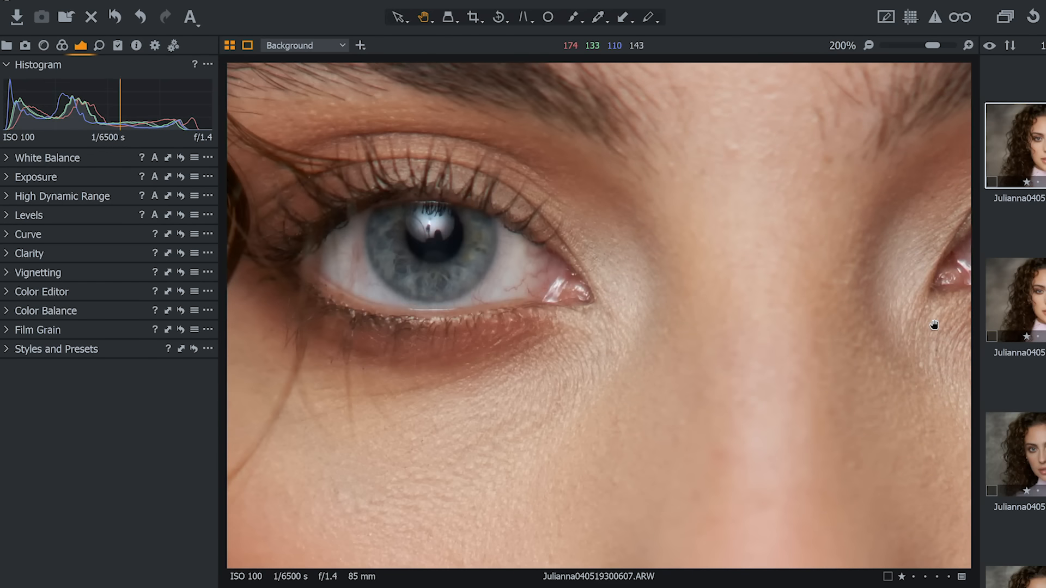
Pan the 200% close-up between the eyes, then fit the full 85 mm f/1.4 portrait to view.
{"action": "left_click_drag", "start_coordinate": [935, 325], "coordinate": [657, 348]}
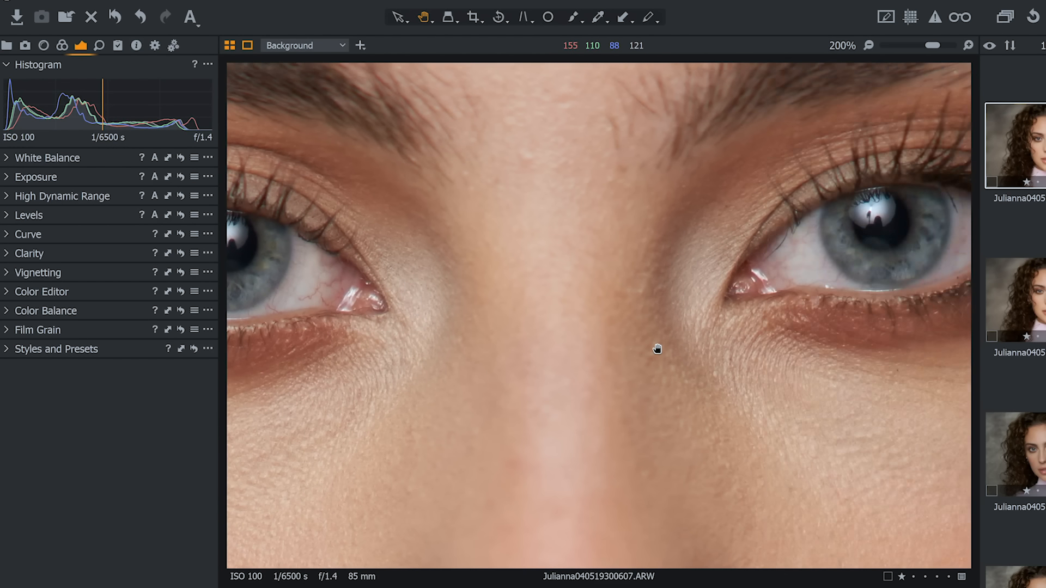
{"action": "left_click", "coordinate": [850, 46]}
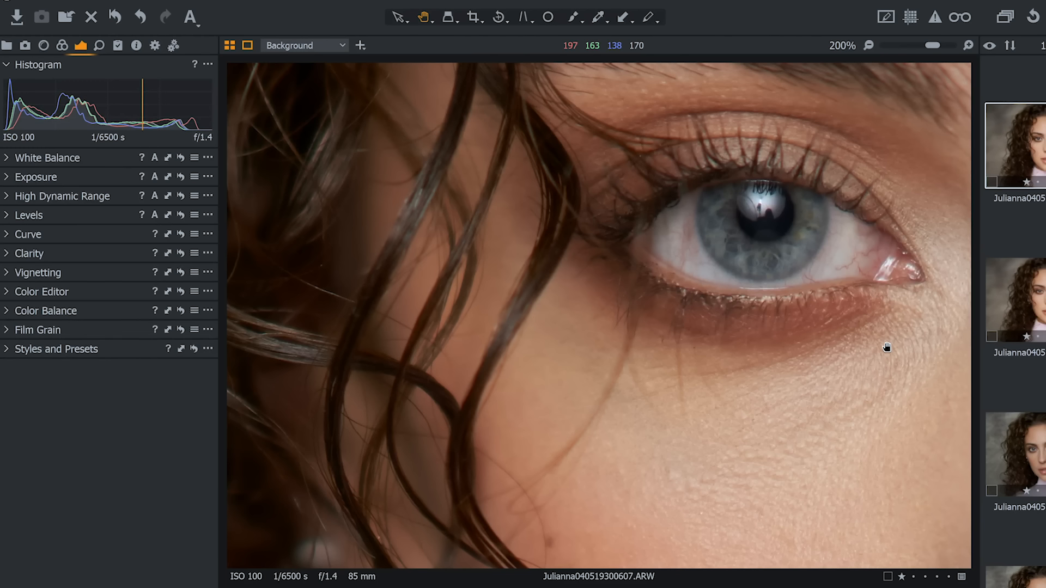
{"action": "left_click_drag", "start_coordinate": [886, 347], "coordinate": [931, 395]}
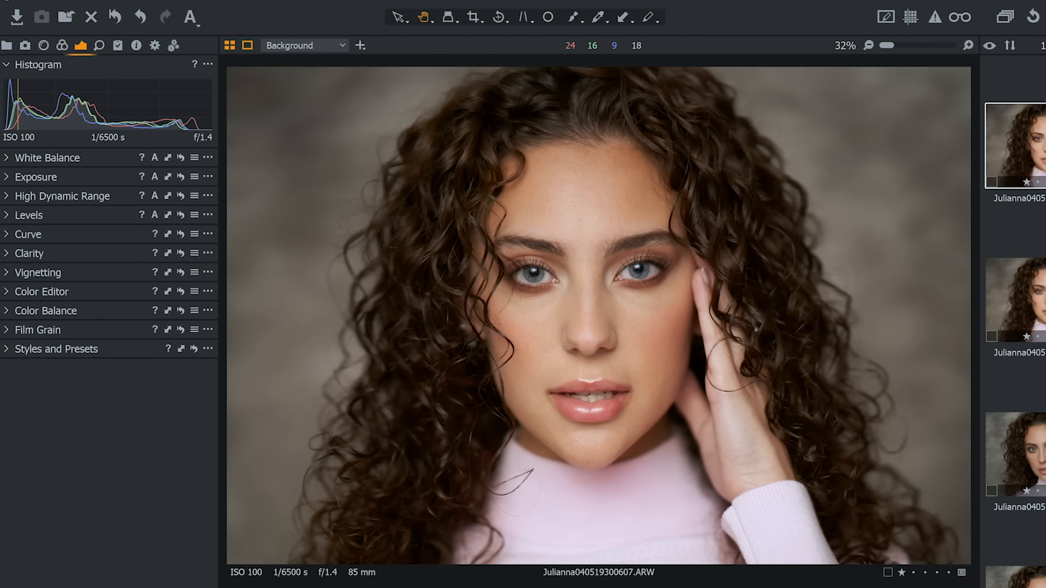
Switch to the 85 mm f/5.6 shot and pan its close-up onto the curls beside the face.
{"action": "left_click", "coordinate": [1014, 454]}
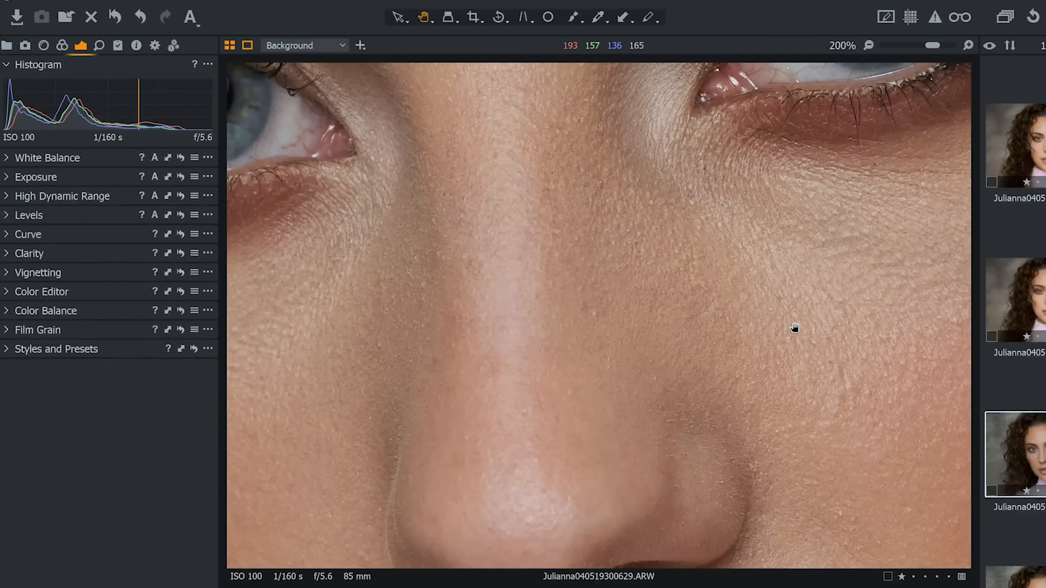
{"action": "mouse_move", "coordinate": [667, 313]}
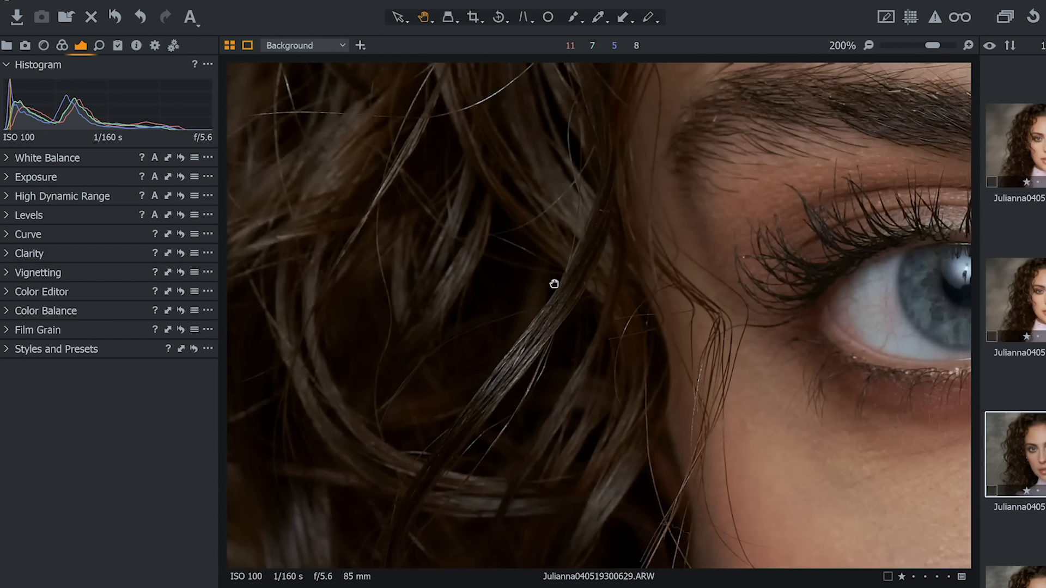
{"action": "left_click_drag", "start_coordinate": [555, 283], "coordinate": [750, 325]}
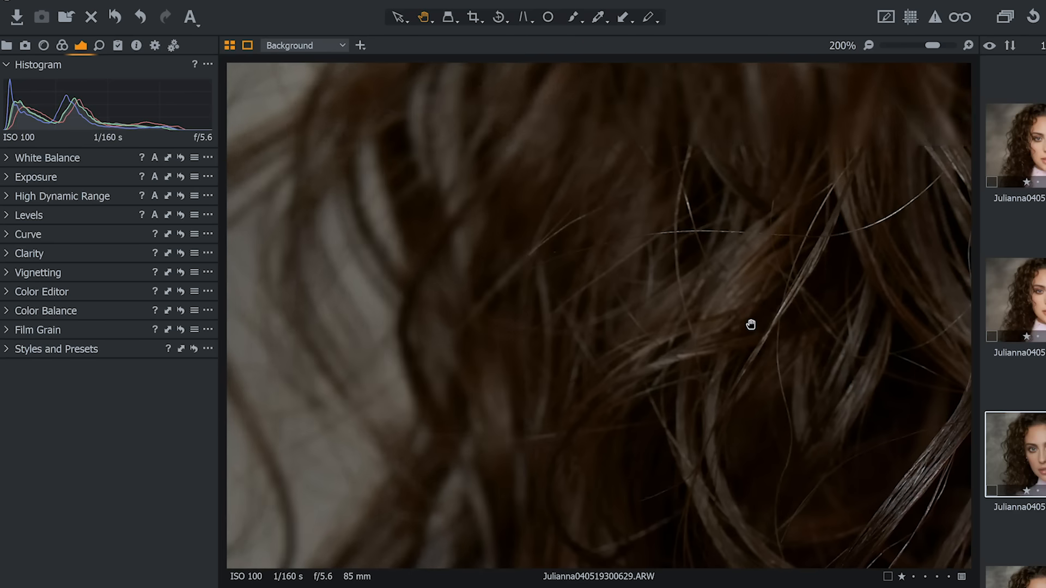
{"action": "left_click_drag", "start_coordinate": [749, 325], "coordinate": [794, 397]}
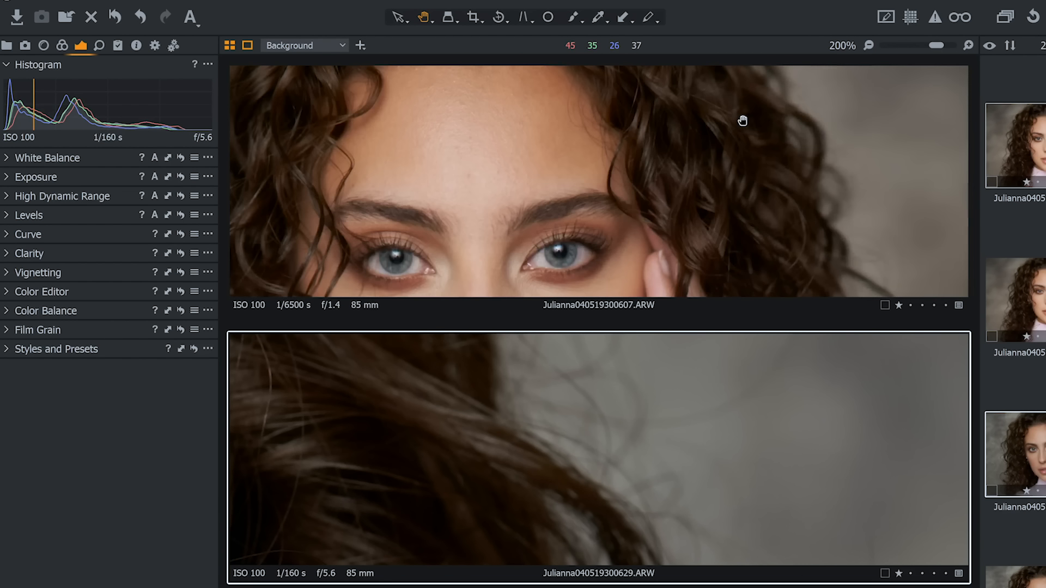
Pan the top f/1.4 viewer onto the blurred hair edge matching the f/5.6 view below.
{"action": "left_click_drag", "start_coordinate": [741, 119], "coordinate": [459, 194]}
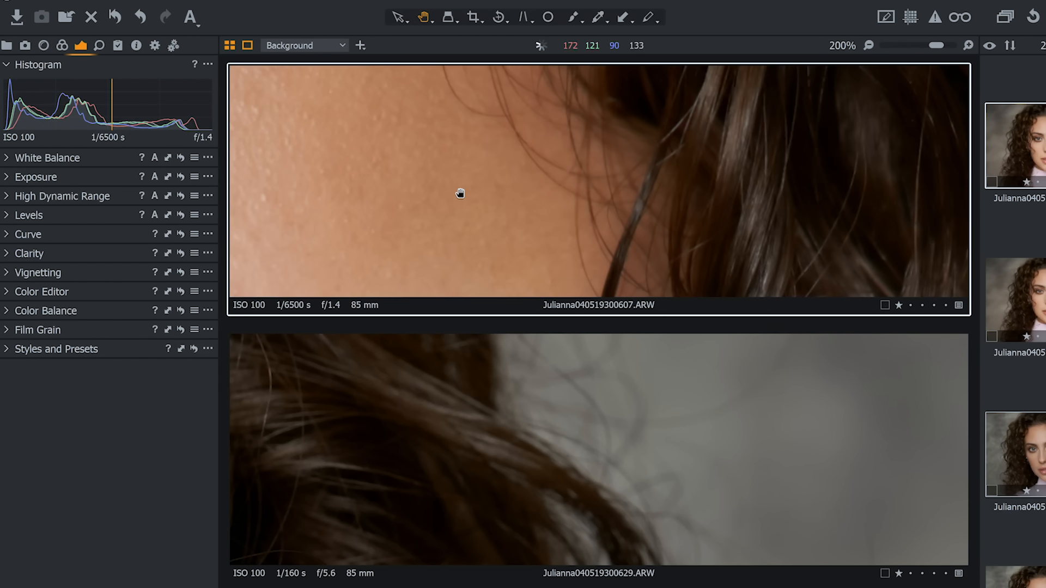
{"action": "left_click_drag", "start_coordinate": [459, 194], "coordinate": [239, 182]}
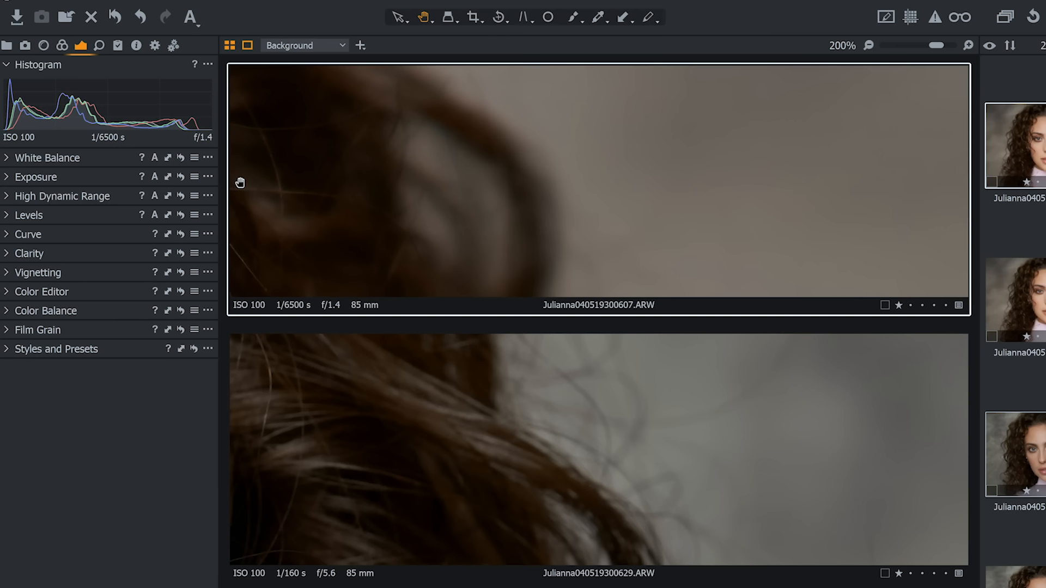
{"action": "mouse_move", "coordinate": [145, 474]}
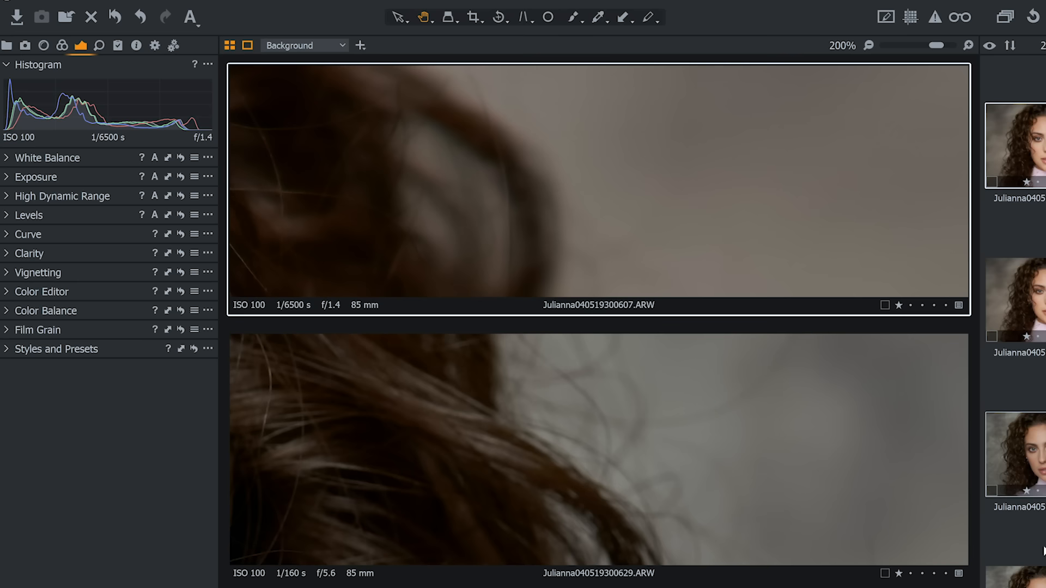
Open the 85 mm f/11 shot, toggle against f/5.6 for hair, then pan to the eye.
{"action": "left_click", "coordinate": [1013, 525]}
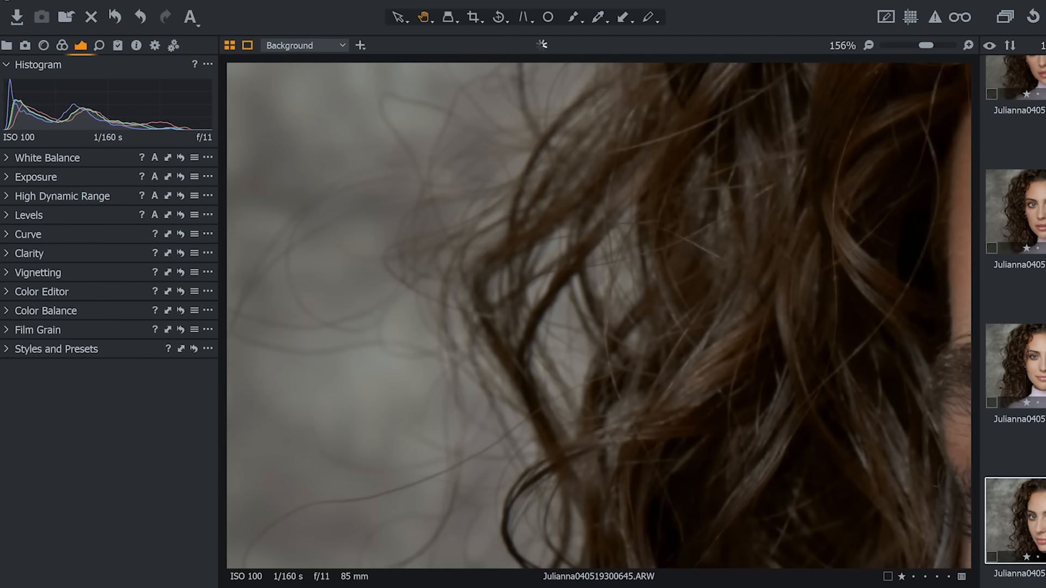
{"action": "left_click", "coordinate": [1014, 213]}
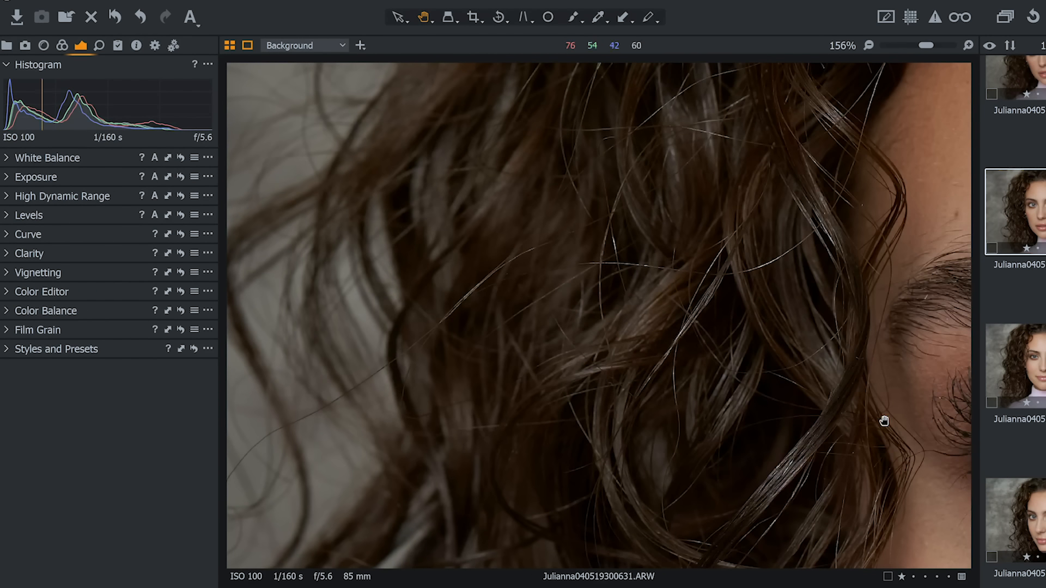
{"action": "left_click", "coordinate": [1014, 365]}
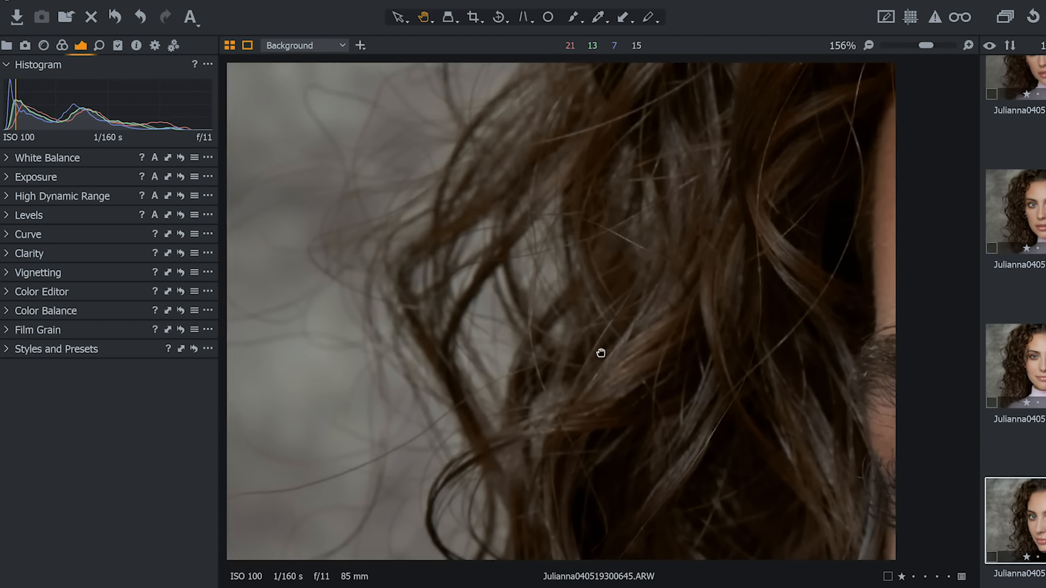
{"action": "left_click_drag", "start_coordinate": [601, 352], "coordinate": [621, 379]}
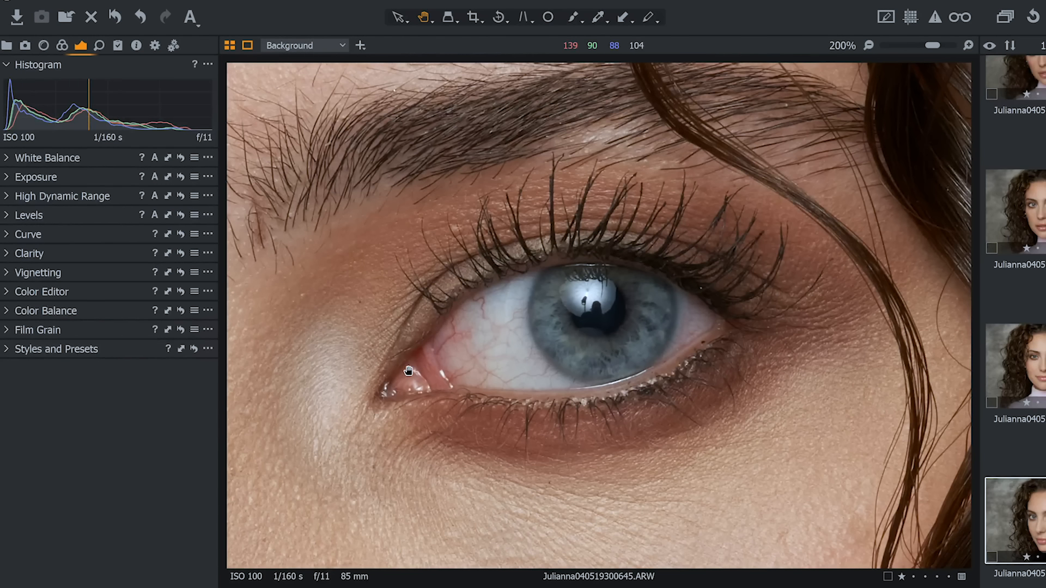
Pan the 150 mm f/2.8 close-up across toward the eye and lashes.
{"action": "left_click_drag", "start_coordinate": [409, 370], "coordinate": [898, 297]}
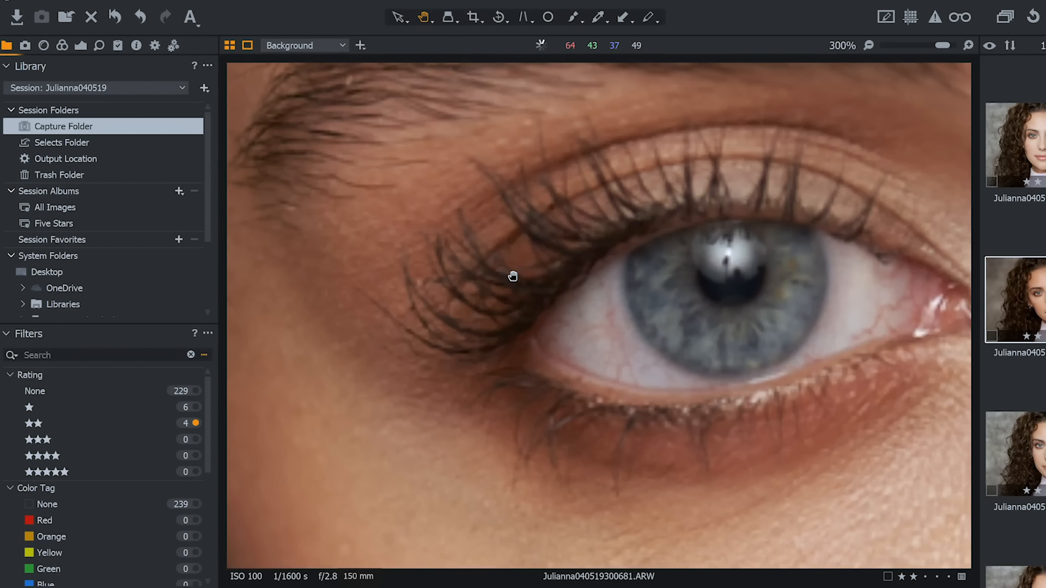
Pan the 150 mm f/2.8 close-up over the eye, the skin below it and the temple curls.
{"action": "left_click_drag", "start_coordinate": [512, 276], "coordinate": [739, 415]}
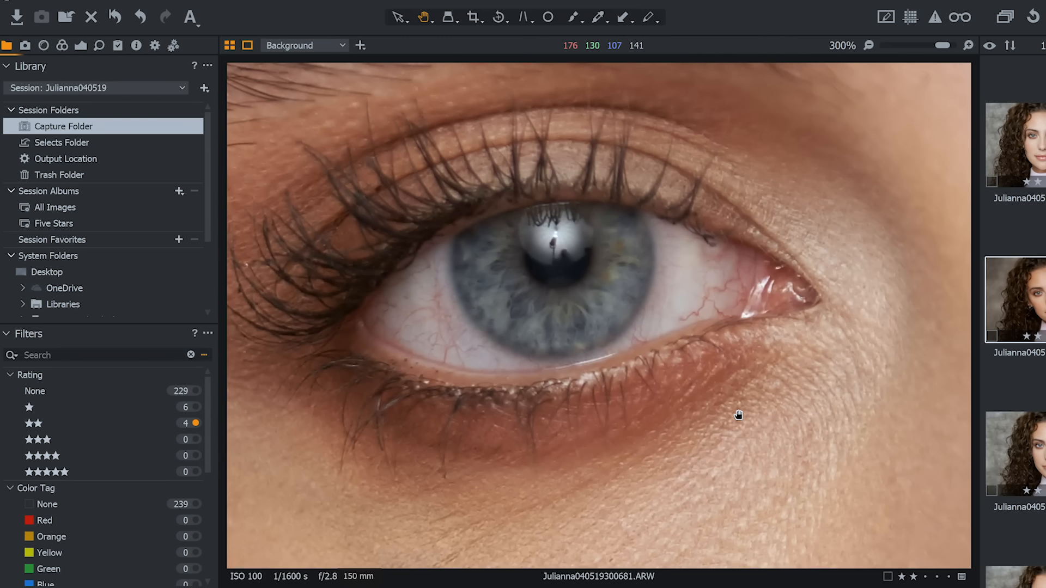
{"action": "left_click_drag", "start_coordinate": [739, 415], "coordinate": [758, 299]}
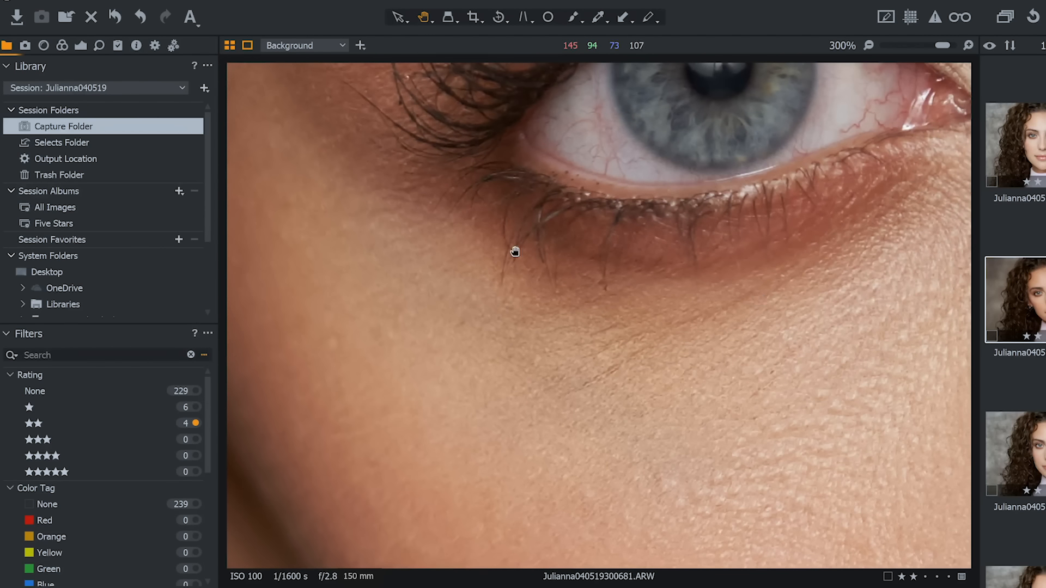
{"action": "left_click_drag", "start_coordinate": [514, 251], "coordinate": [670, 260]}
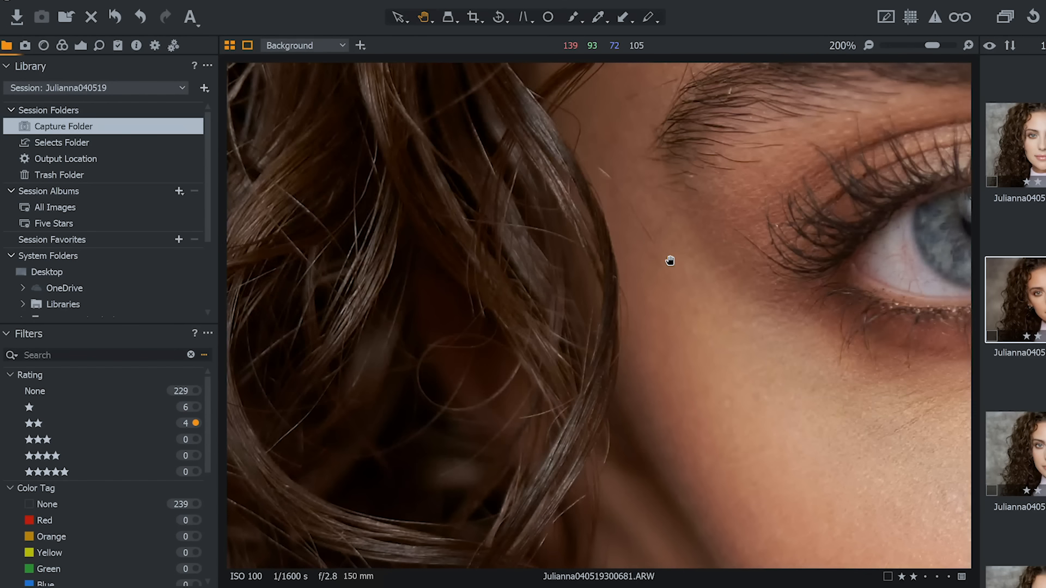
{"action": "mouse_move", "coordinate": [405, 257]}
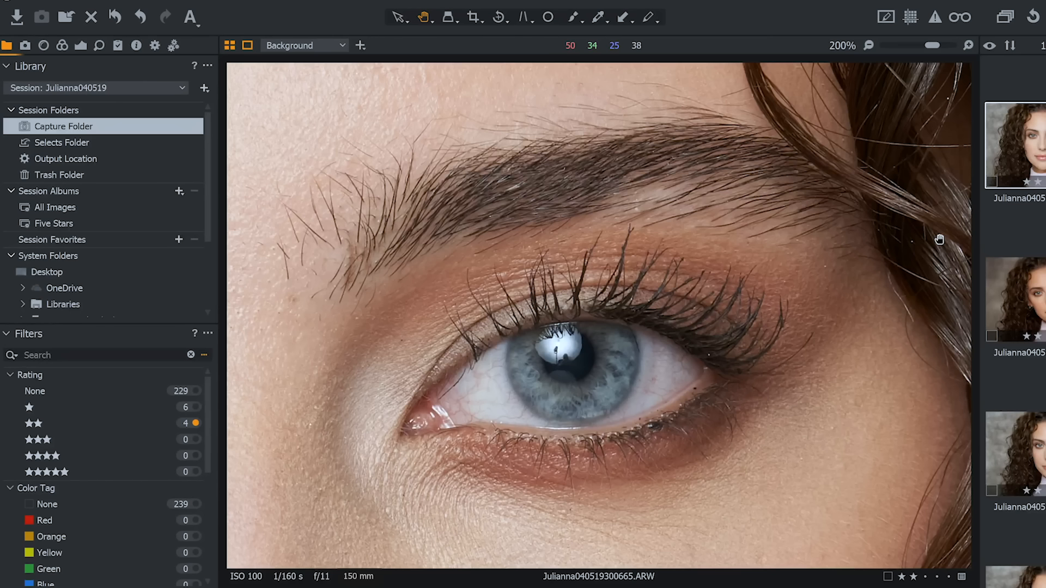
{"action": "mouse_move", "coordinate": [558, 149]}
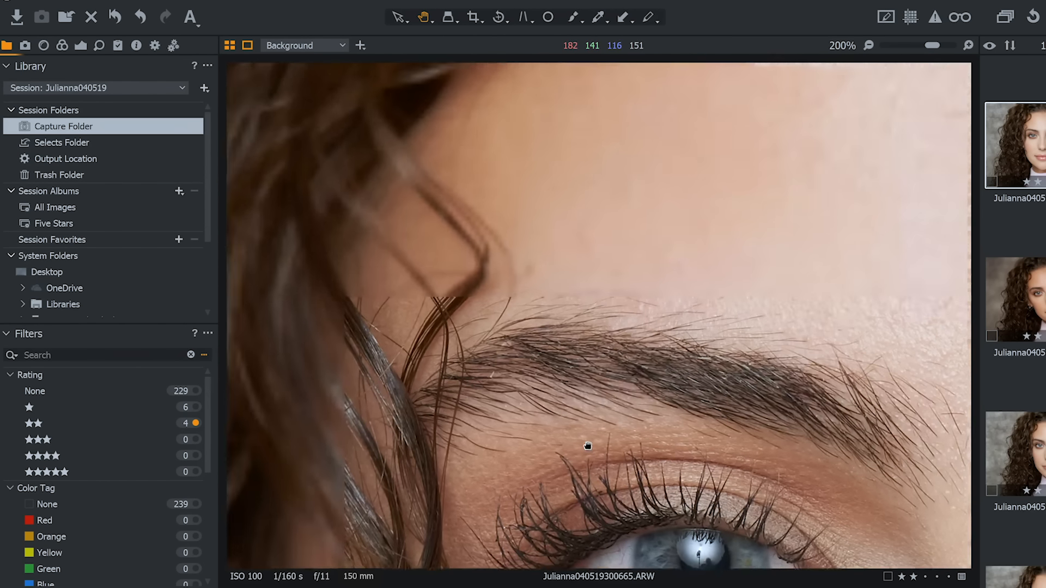
Pan the 150 mm f/11 close-up over the curls, both eyes and up to the brow.
{"action": "left_click_drag", "start_coordinate": [588, 445], "coordinate": [738, 412]}
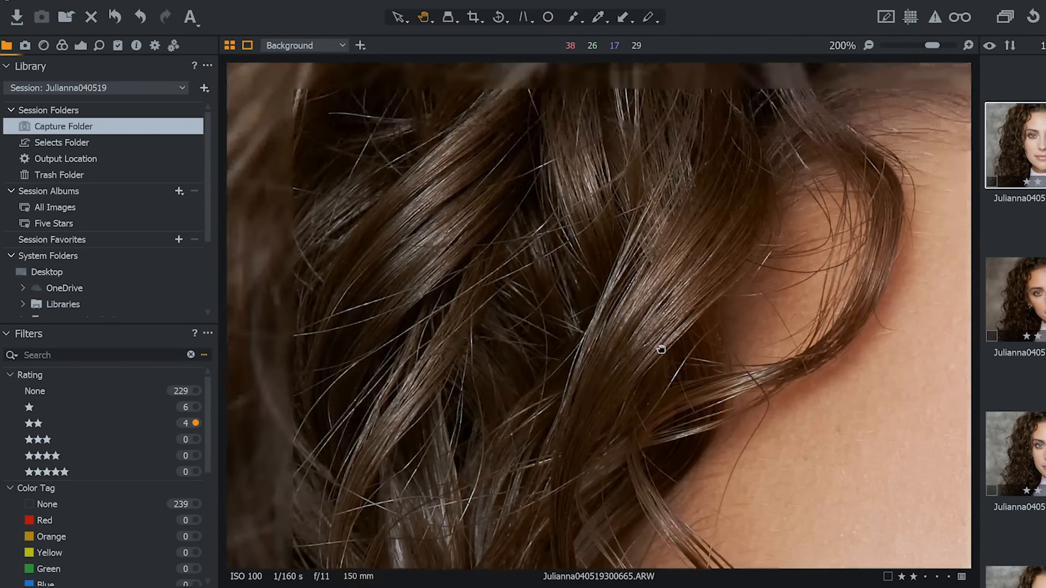
{"action": "left_click_drag", "start_coordinate": [660, 349], "coordinate": [718, 406]}
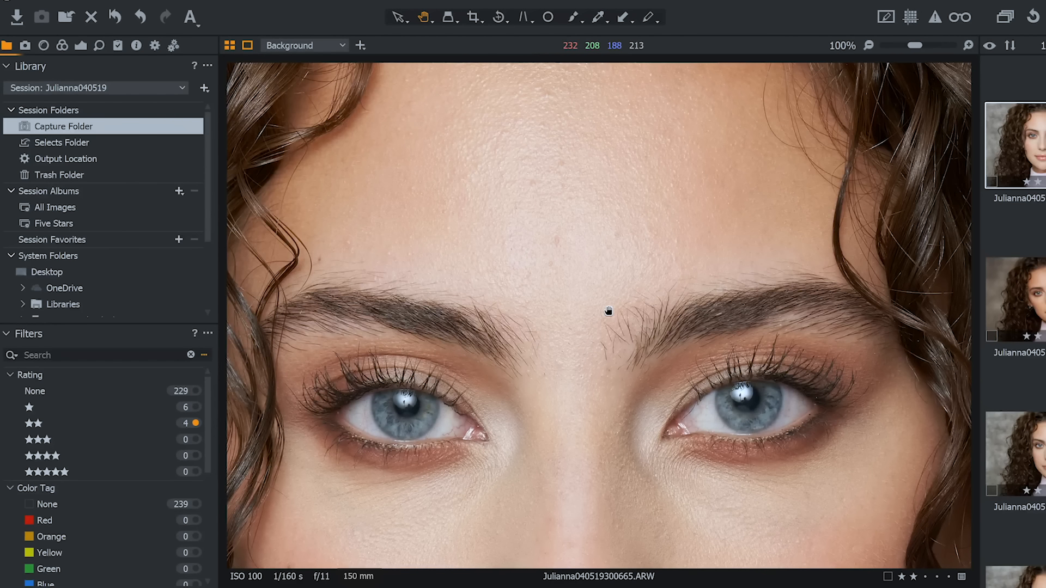
{"action": "left_click_drag", "start_coordinate": [608, 312], "coordinate": [606, 112]}
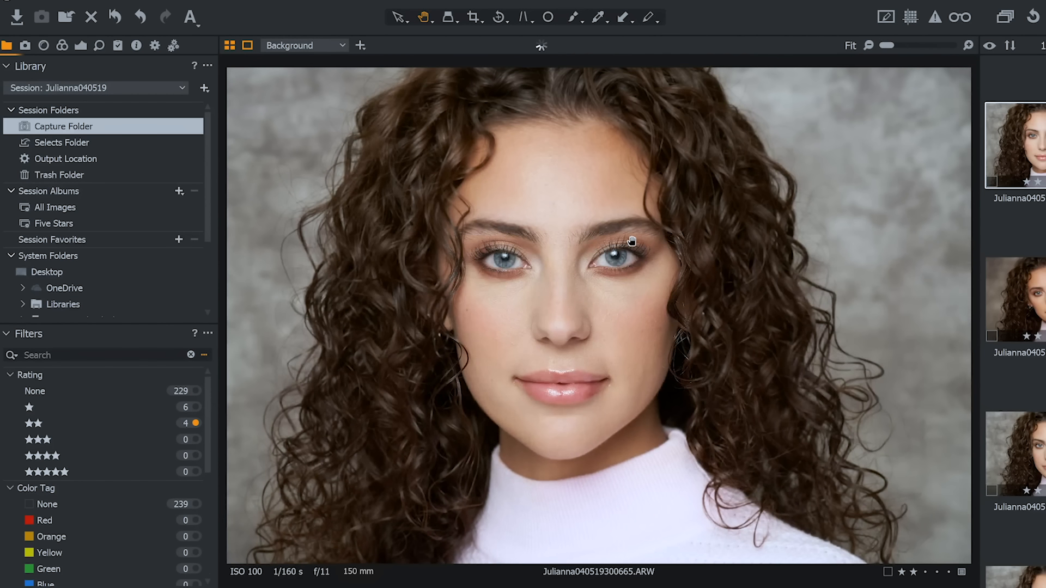
View the 150 mm portrait whole, then bring up a different head-turned f/11 portrait.
{"action": "left_click", "coordinate": [632, 241]}
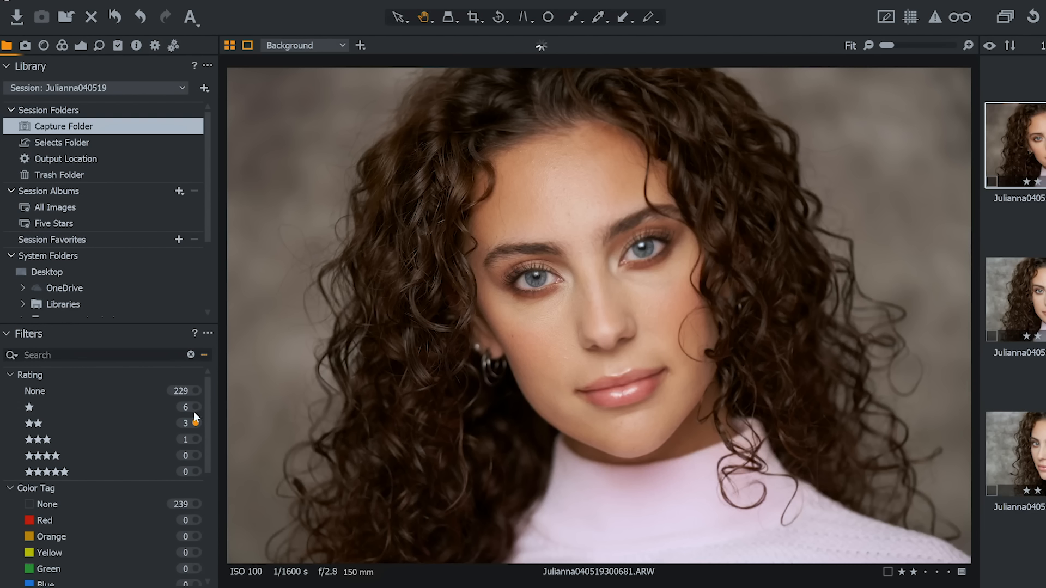
{"action": "left_click", "coordinate": [1017, 526]}
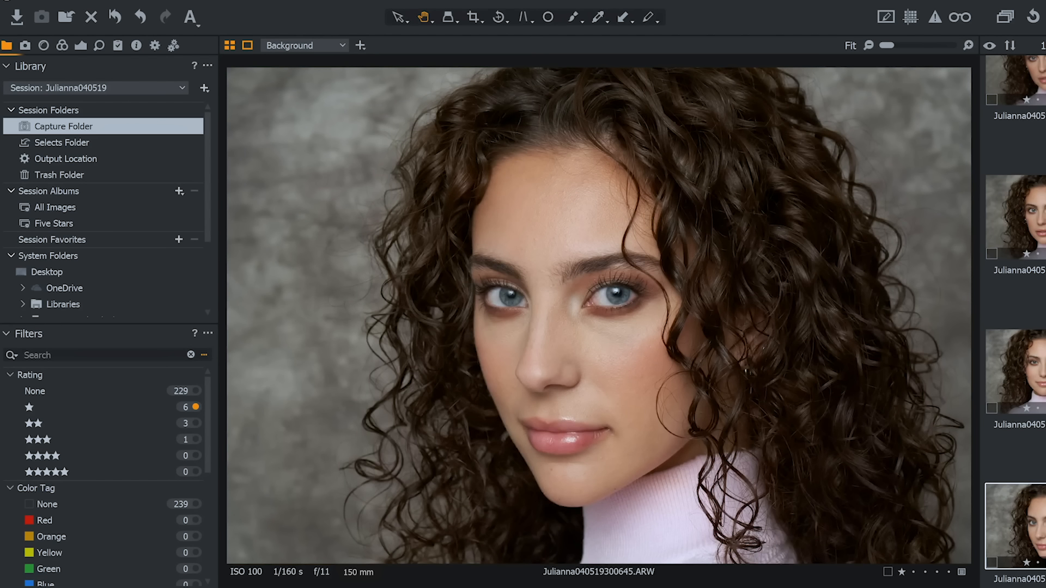
Stack the 85 mm and 150 mm f/11 shots together and show their metadata details.
{"action": "left_click", "coordinate": [1014, 371]}
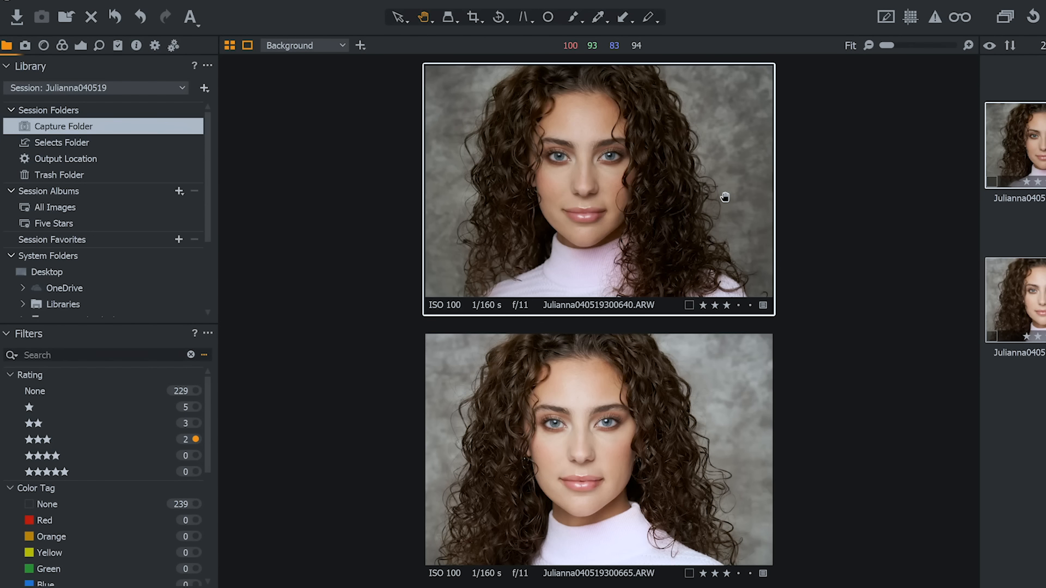
{"action": "mouse_move", "coordinate": [137, 46]}
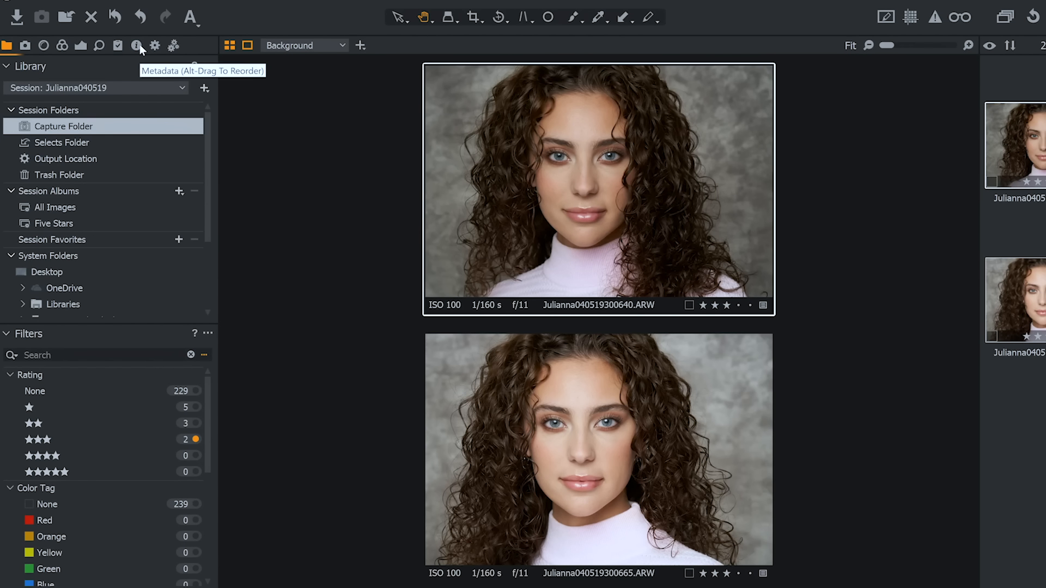
{"action": "left_click", "coordinate": [135, 46]}
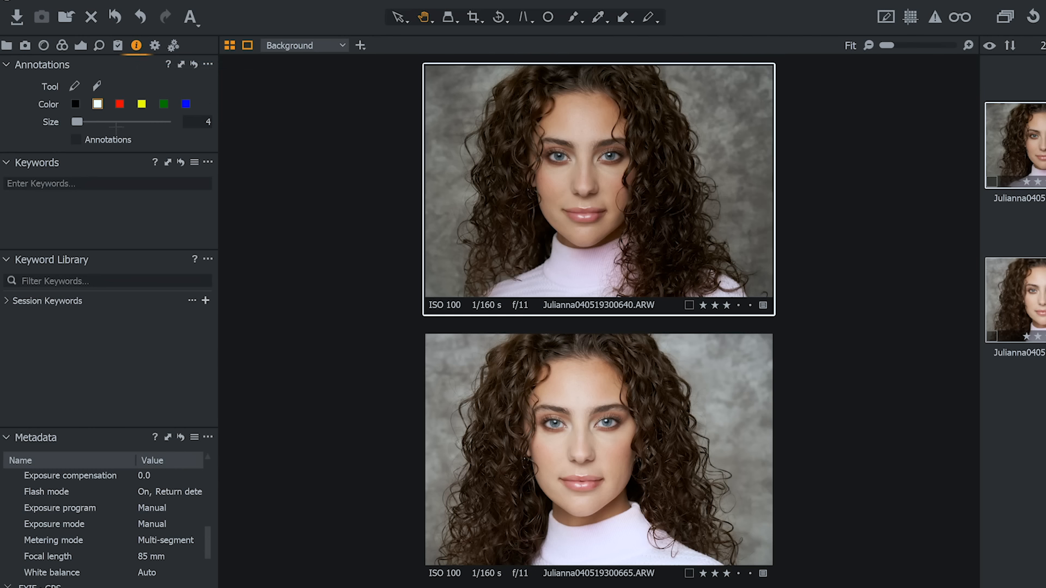
Return to the Exposure tools and pan the 150 mm f/11 shot onto the eye to match.
{"action": "left_click", "coordinate": [80, 45]}
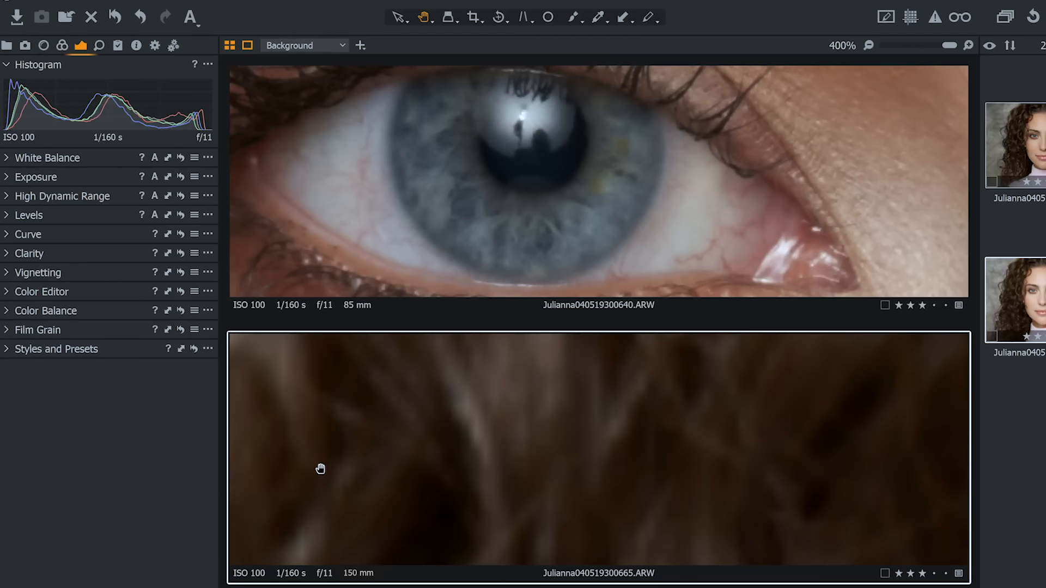
{"action": "left_click_drag", "start_coordinate": [320, 468], "coordinate": [612, 441]}
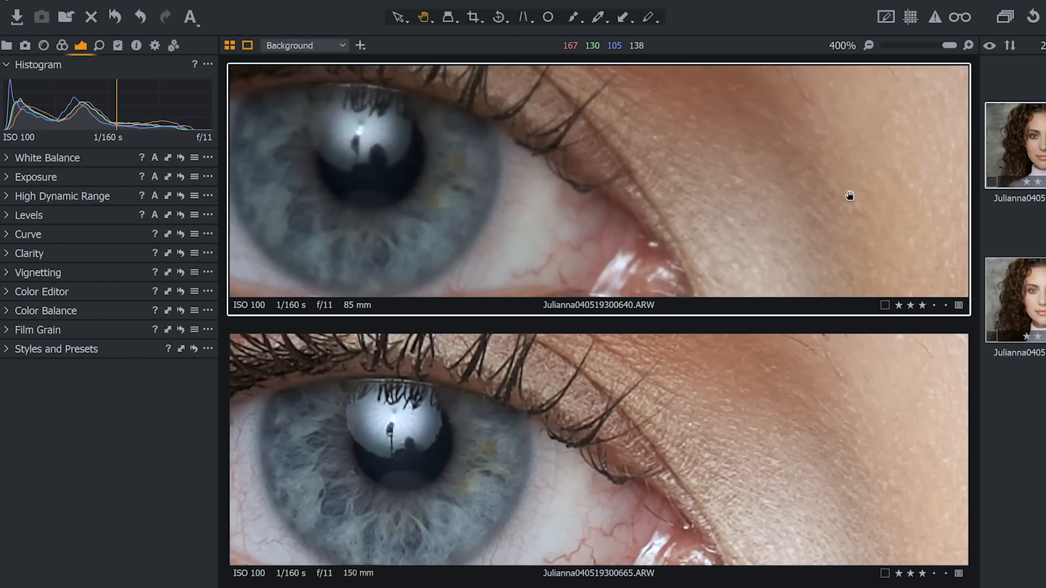
Zoom both stacked f/11 portraits back out to fit after the eye close-up.
{"action": "left_click", "coordinate": [870, 46]}
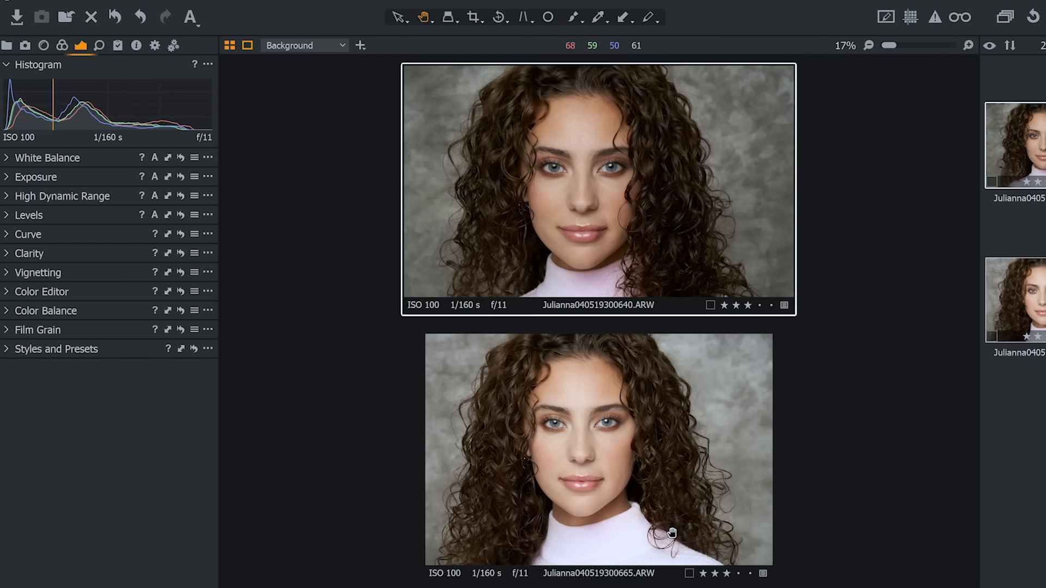
{"action": "mouse_move", "coordinate": [265, 314]}
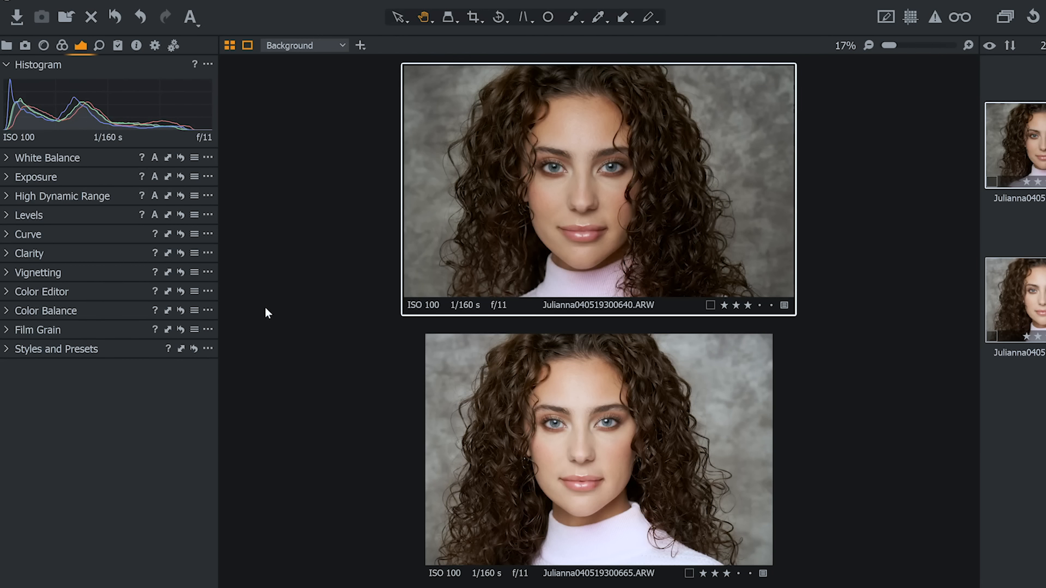